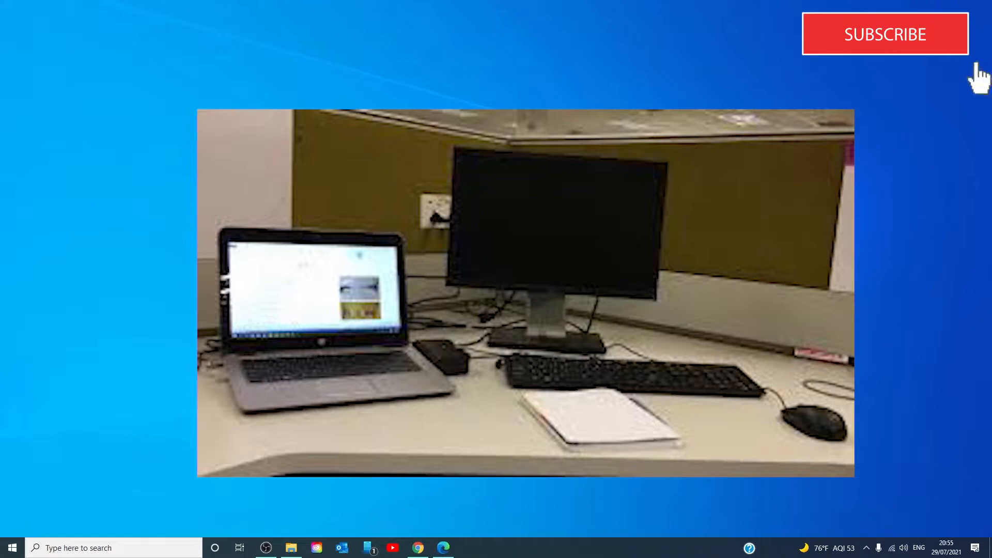
- Launch Device Manager from the Start button's quick menu and centre its window
{"action": "left_click", "coordinate": [883, 33]}
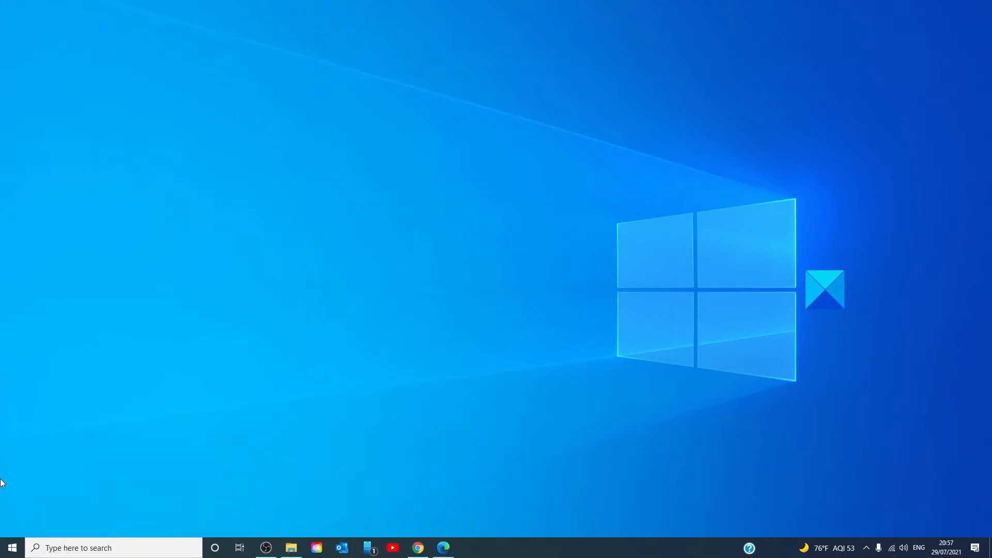
{"action": "right_click", "coordinate": [11, 548]}
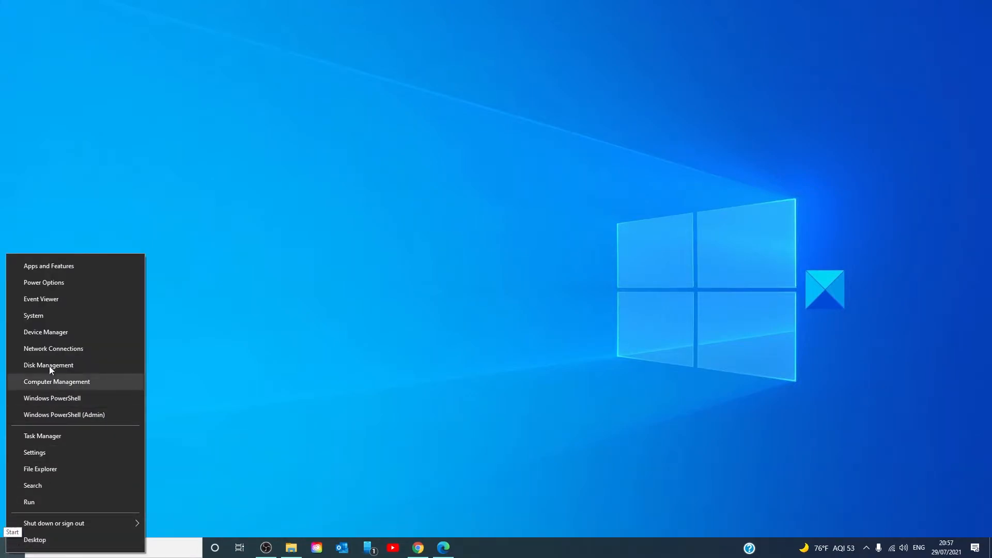
{"action": "left_click", "coordinate": [45, 332]}
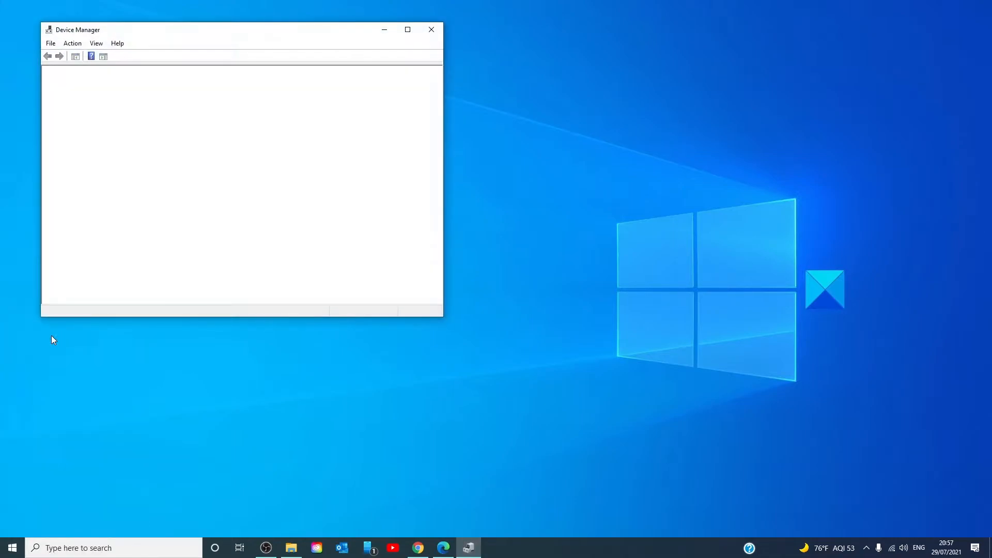
{"action": "left_click_drag", "start_coordinate": [241, 29], "coordinate": [486, 86]}
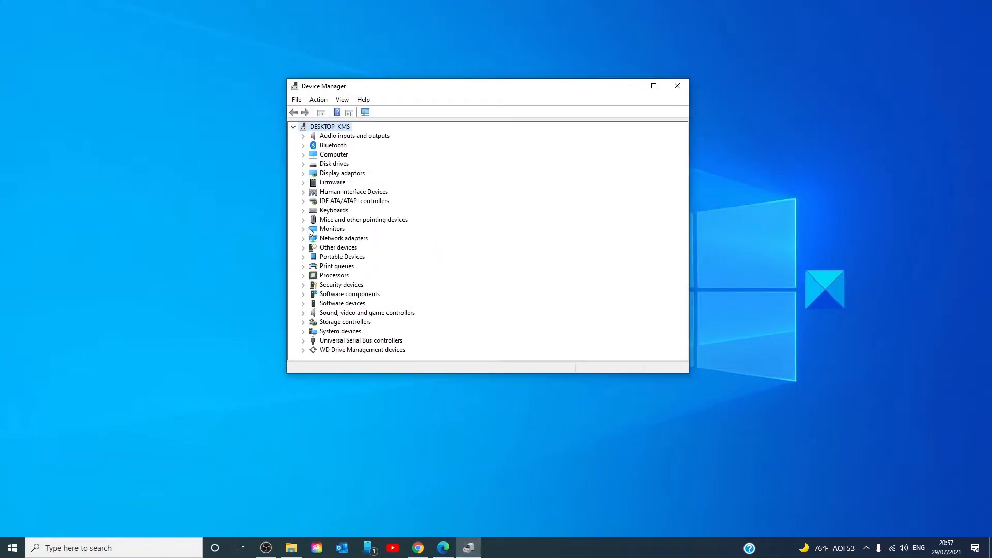
- Start the Update driver wizard for the Generic PnP Monitor, cancel it, and reopen its context menu
{"action": "right_click", "coordinate": [354, 238]}
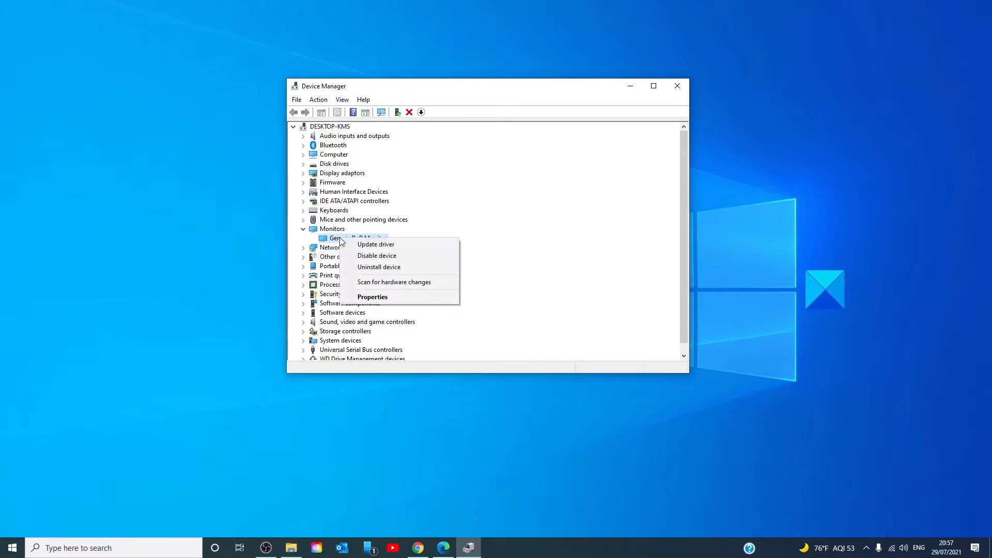
{"action": "mouse_move", "coordinate": [375, 244]}
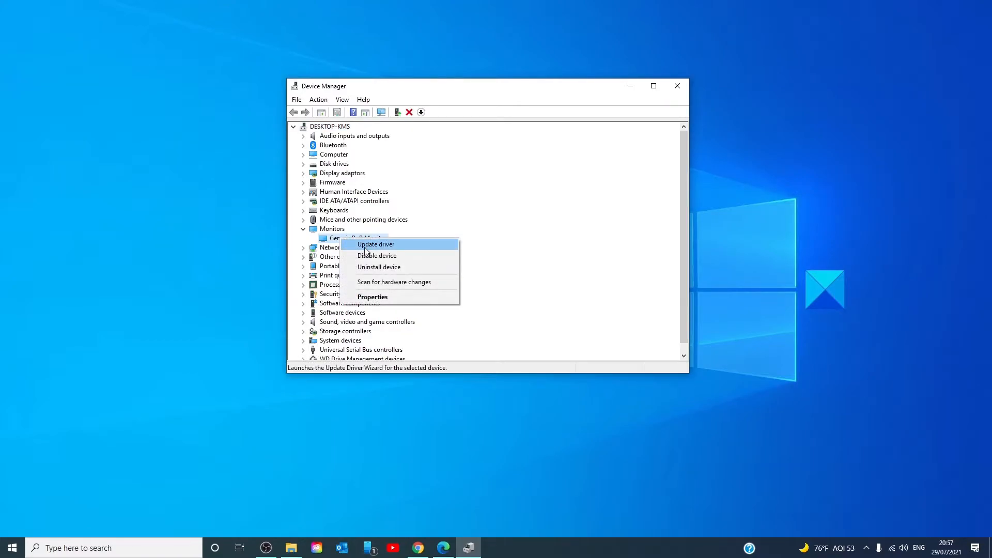
{"action": "left_click", "coordinate": [376, 243]}
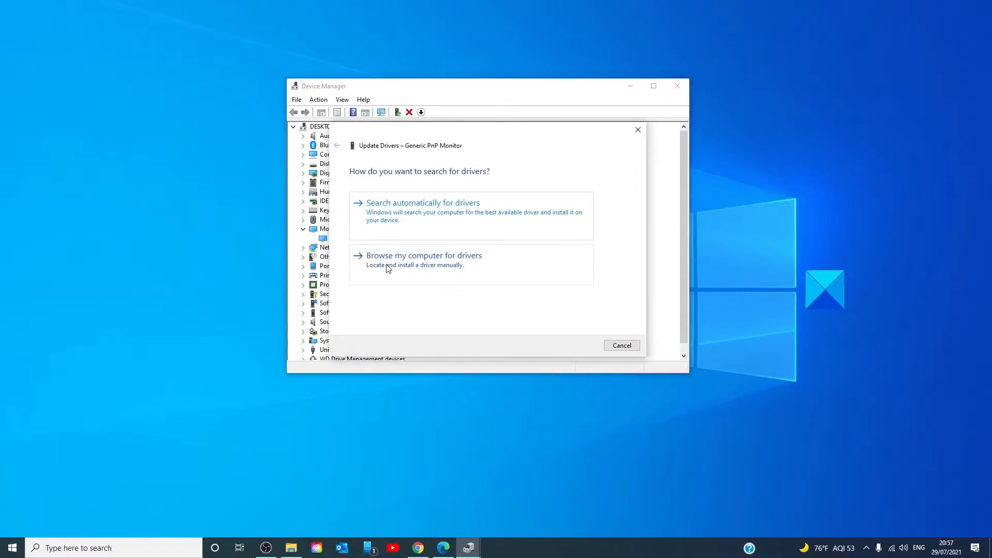
{"action": "left_click", "coordinate": [621, 345]}
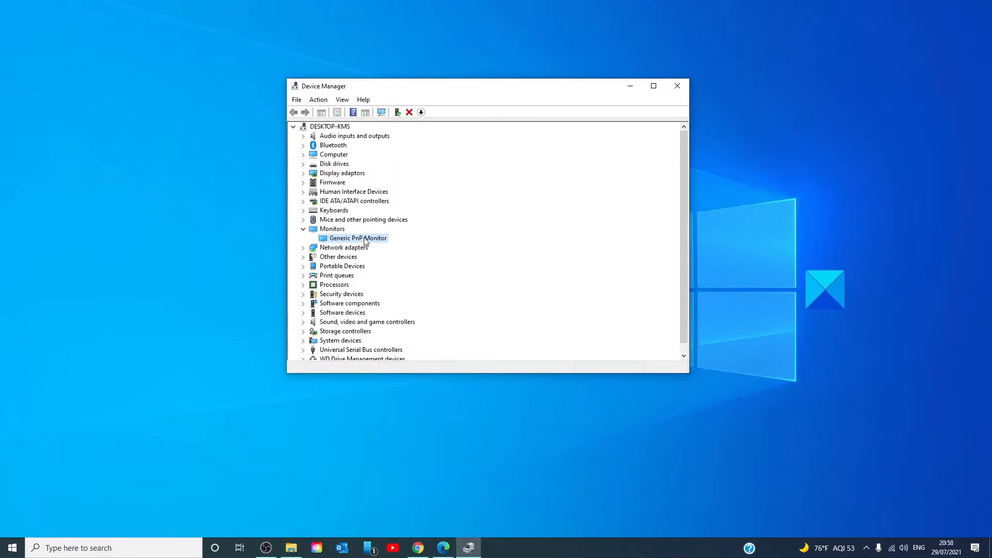
{"action": "right_click", "coordinate": [356, 237]}
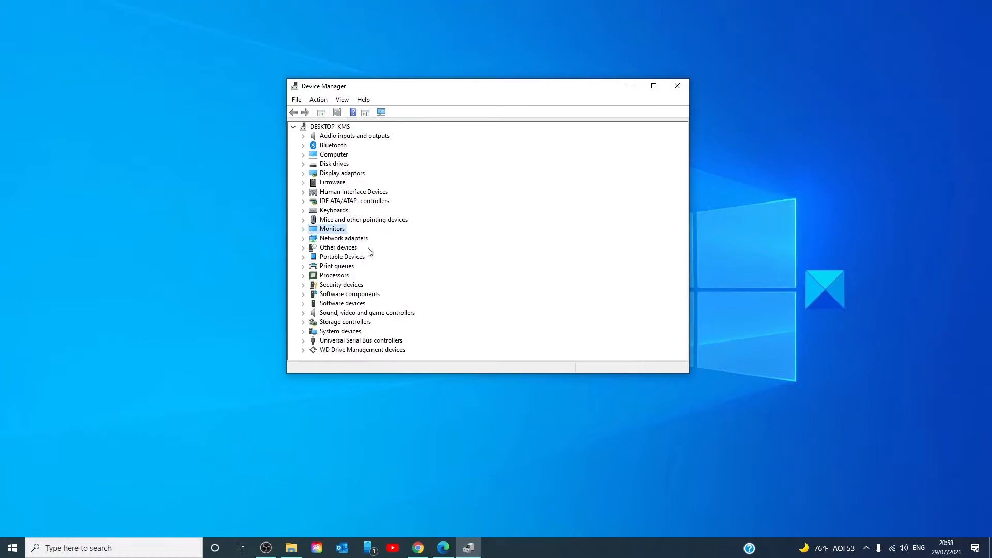
{"action": "mouse_move", "coordinate": [450, 289]}
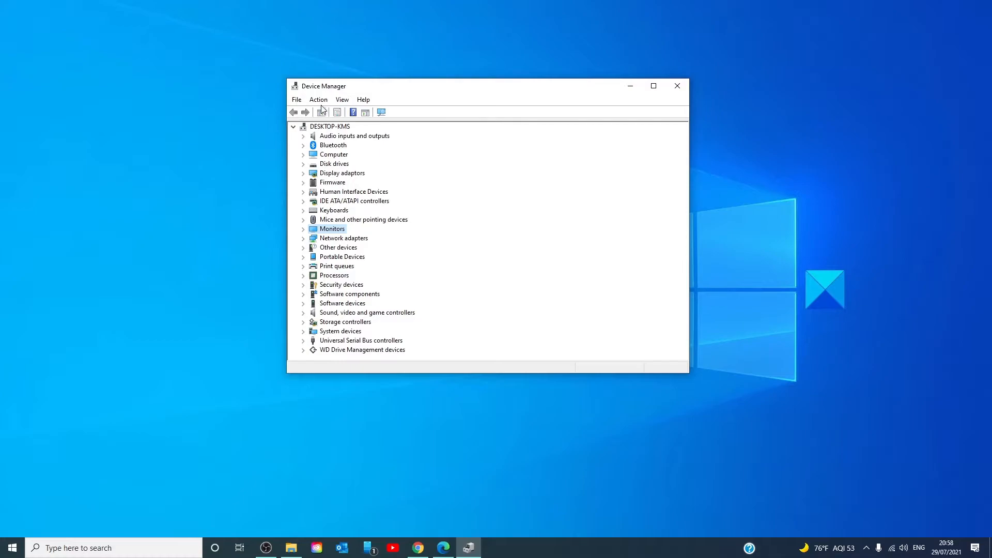
- Use the Action menu to refresh the hardware list and reveal the NVIDIA GeForce GTX 1650 SUPER
{"action": "left_click", "coordinate": [318, 100]}
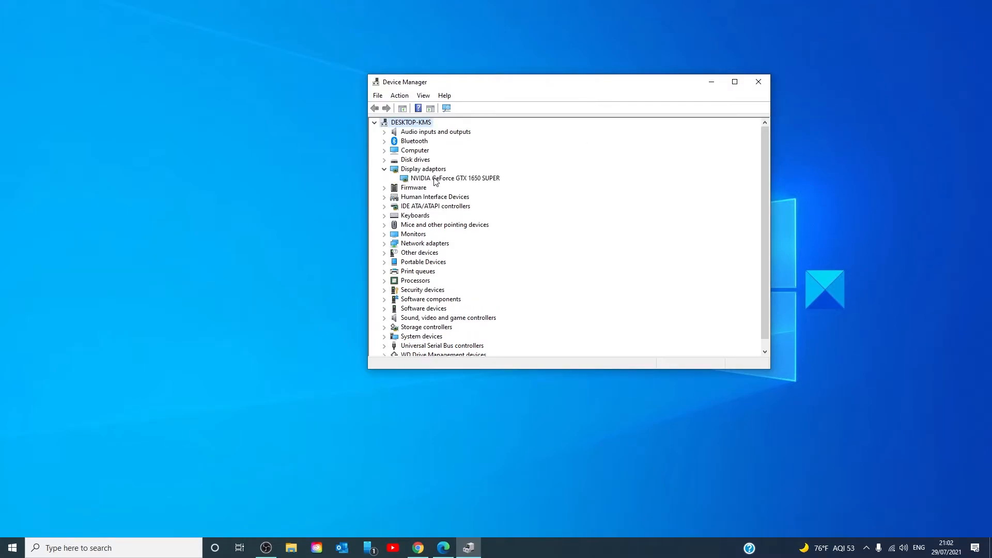
- View the NVIDIA GeForce GTX 1650 SUPER's Driver properties for the Roll Back Driver option, then close them
{"action": "right_click", "coordinate": [450, 177]}
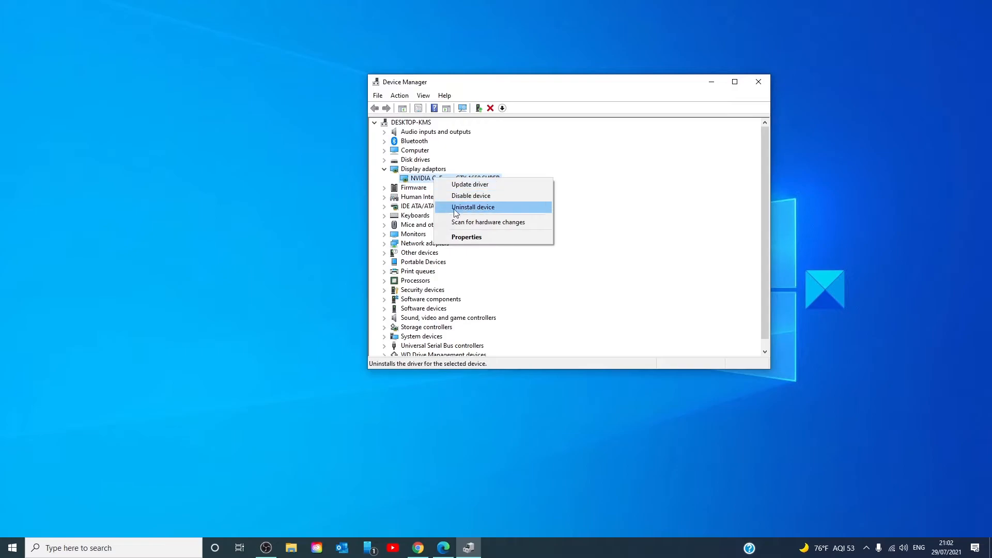
{"action": "left_click", "coordinate": [466, 237]}
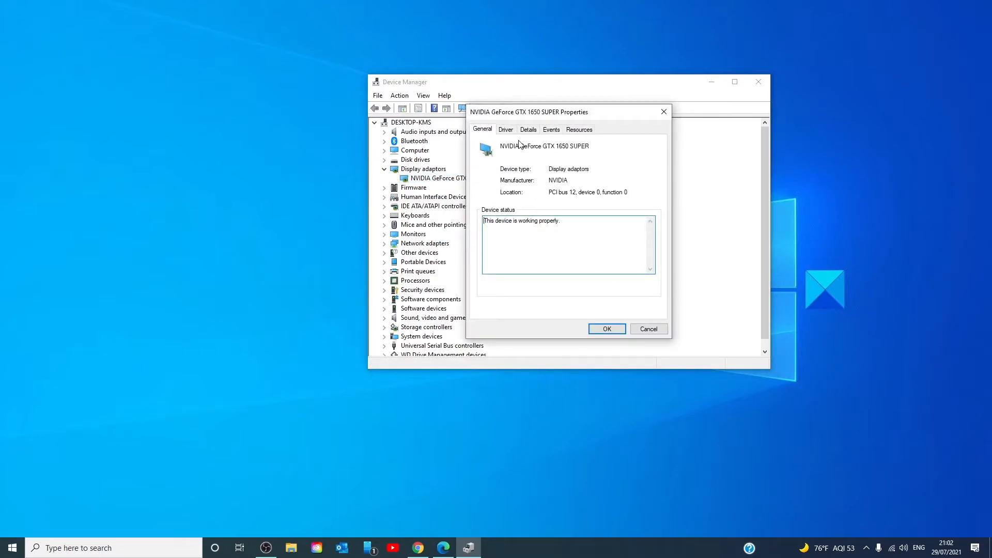
{"action": "left_click", "coordinate": [505, 129]}
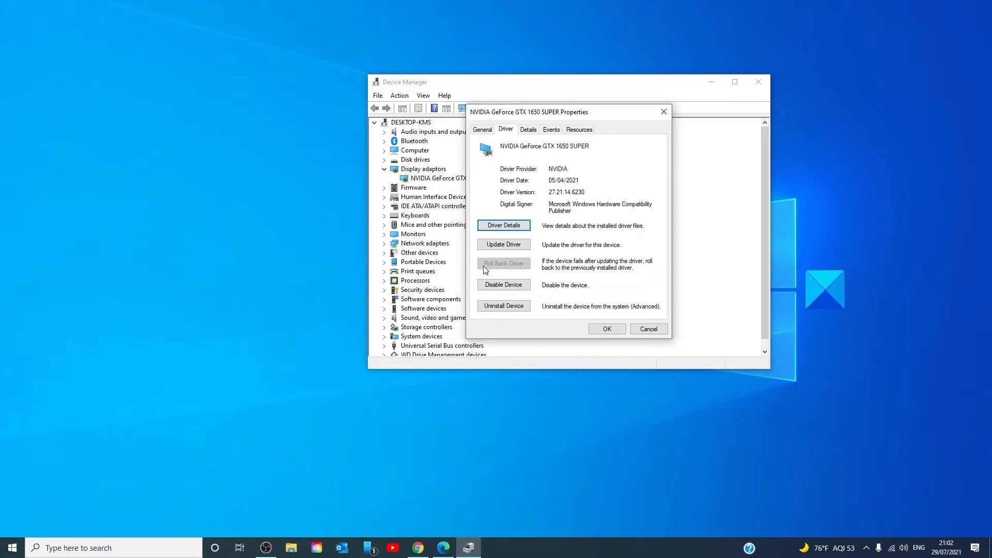
{"action": "mouse_move", "coordinate": [533, 270]}
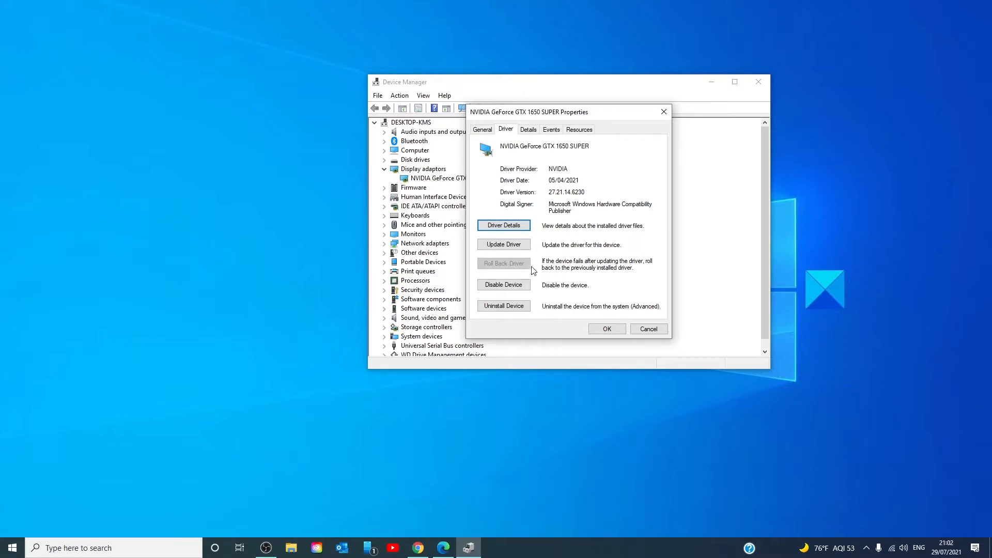
{"action": "mouse_move", "coordinate": [527, 270]}
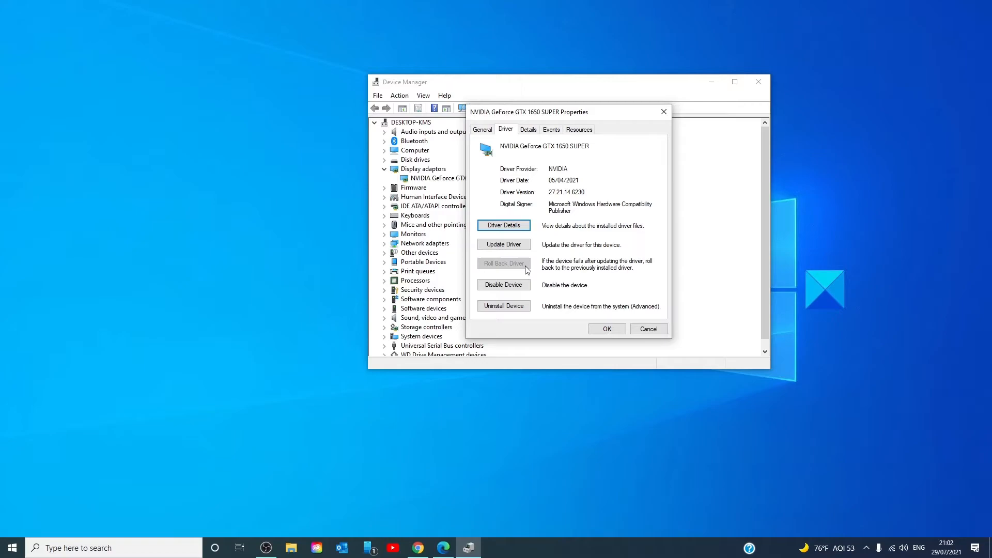
{"action": "left_click", "coordinate": [646, 329]}
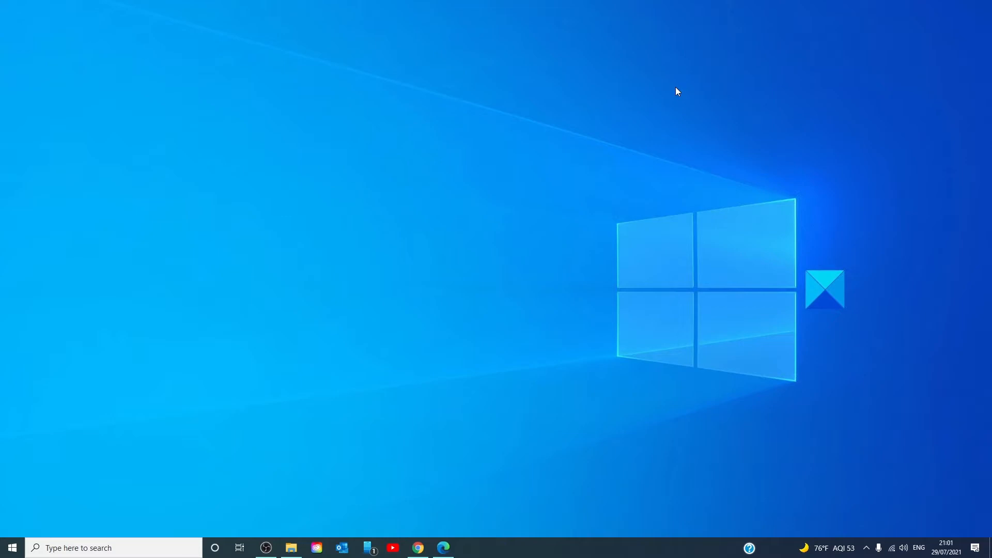
{"action": "mouse_move", "coordinate": [291, 548]}
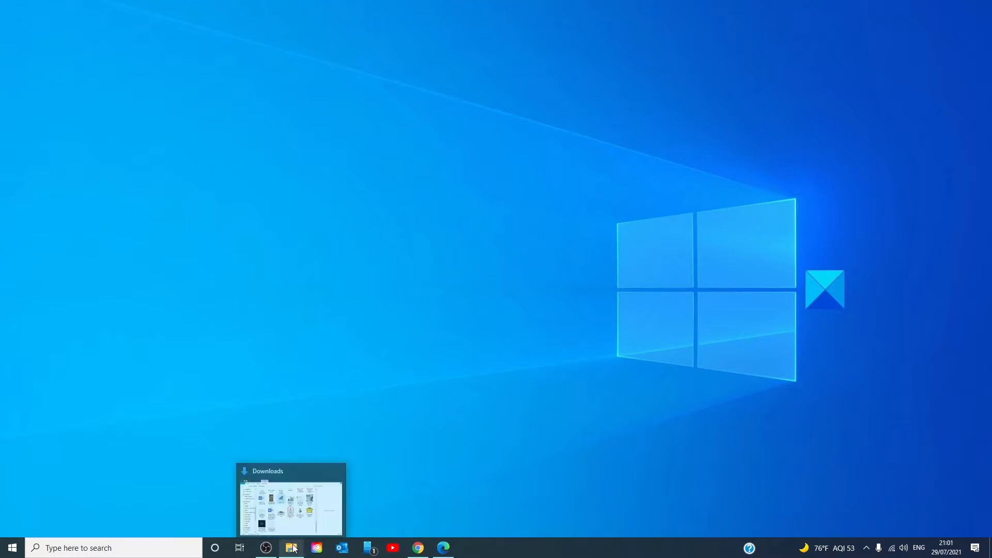
- Enable 'Run this program in compatibility mode' for Windows 8 in rufus-3.14's properties and apply it
{"action": "right_click", "coordinate": [514, 155]}
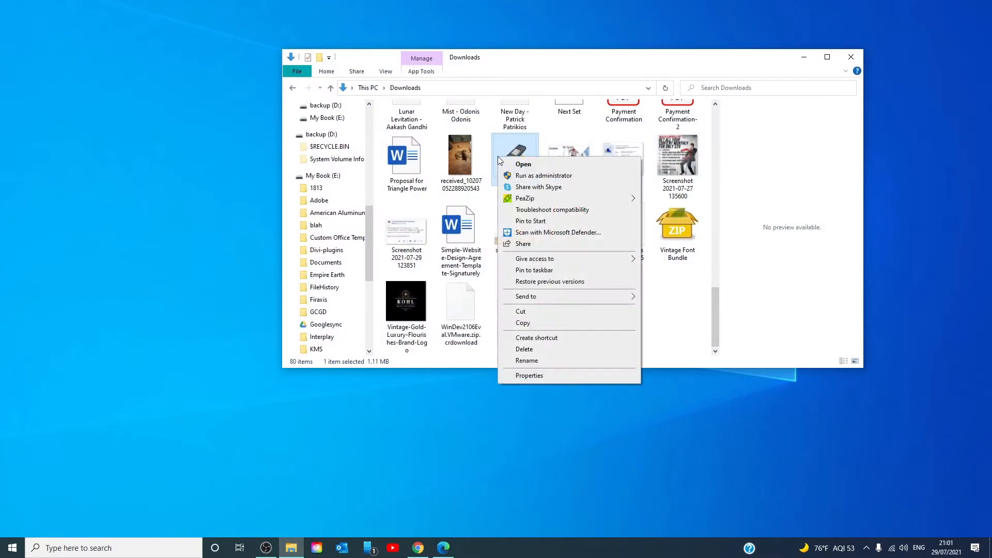
{"action": "left_click", "coordinate": [528, 375]}
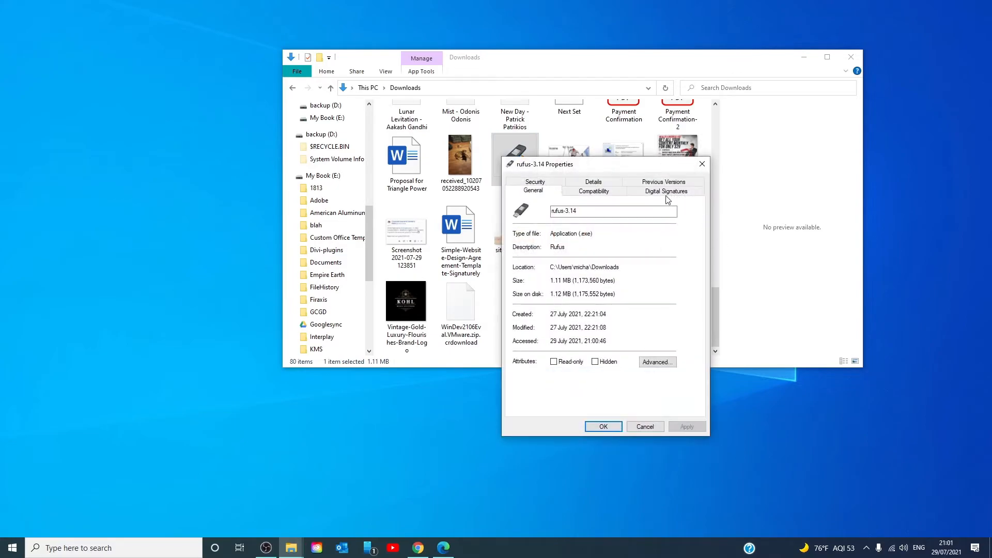
{"action": "left_click", "coordinate": [593, 190]}
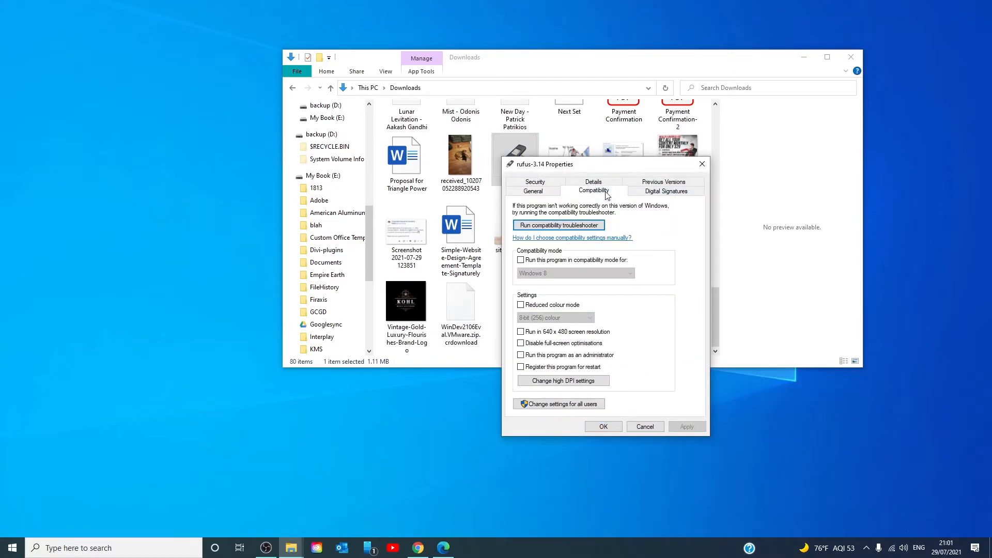
{"action": "mouse_move", "coordinate": [572, 260]}
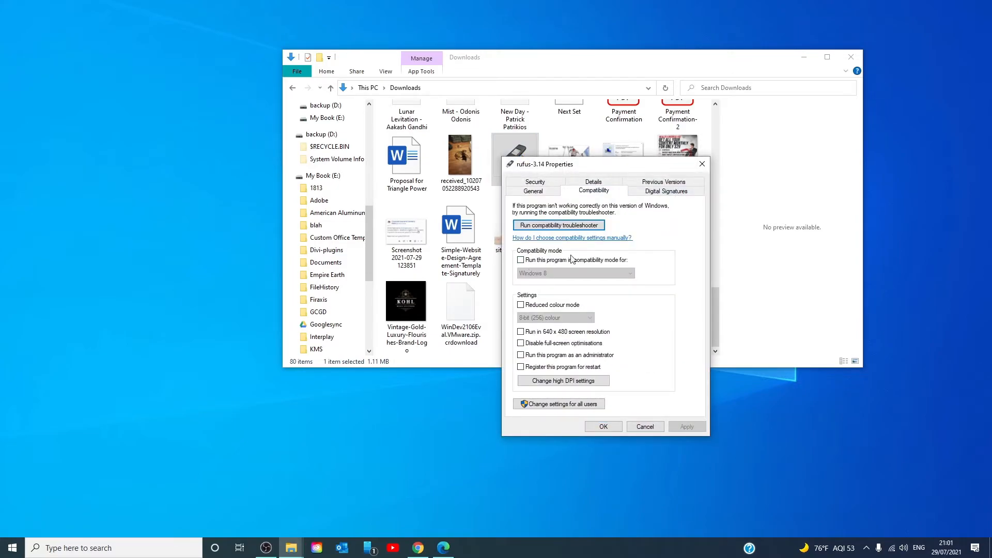
{"action": "left_click", "coordinate": [520, 260]}
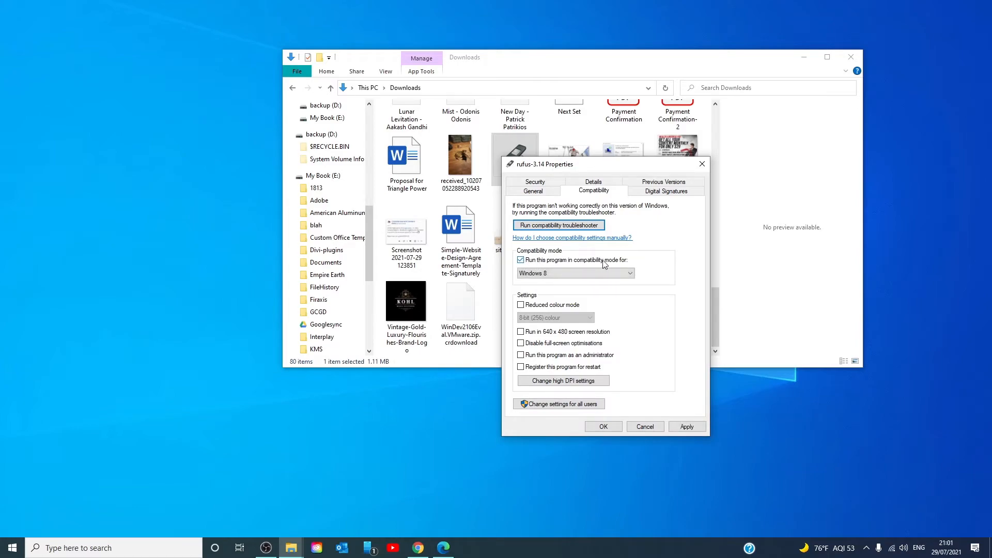
{"action": "mouse_move", "coordinate": [623, 265]}
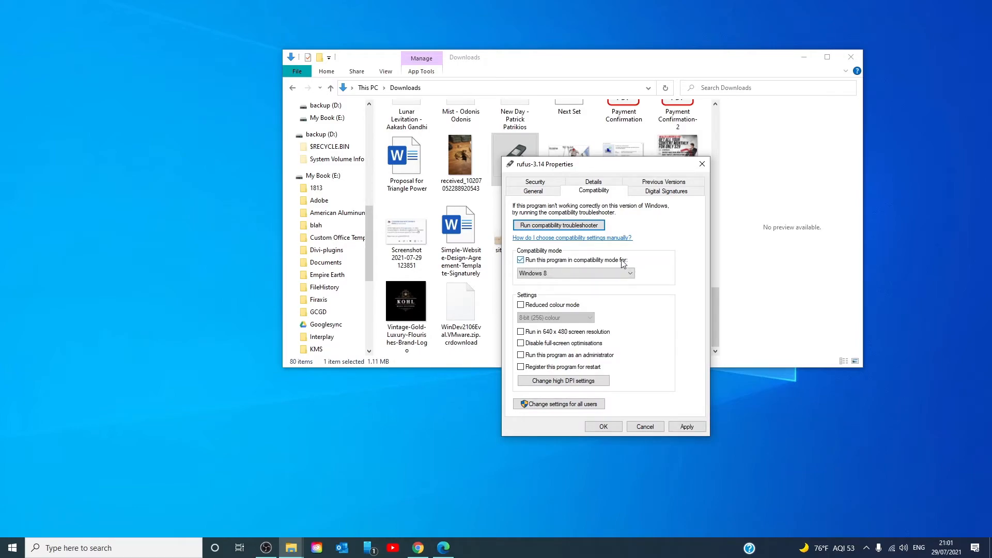
{"action": "left_click", "coordinate": [630, 272]}
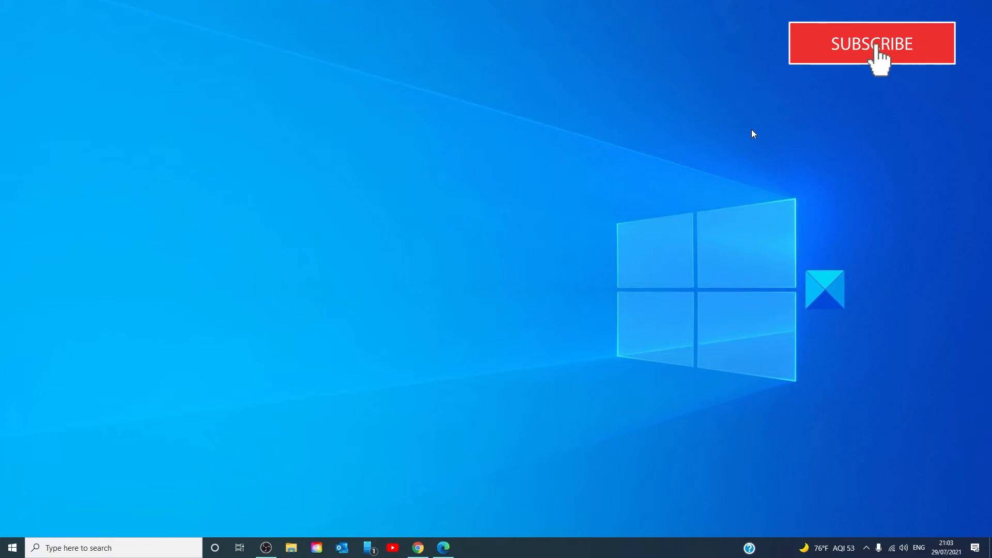
- Reach System > Display settings and scroll to the advanced display information showing 1920×1080 at 60 Hz
{"action": "left_click", "coordinate": [871, 44]}
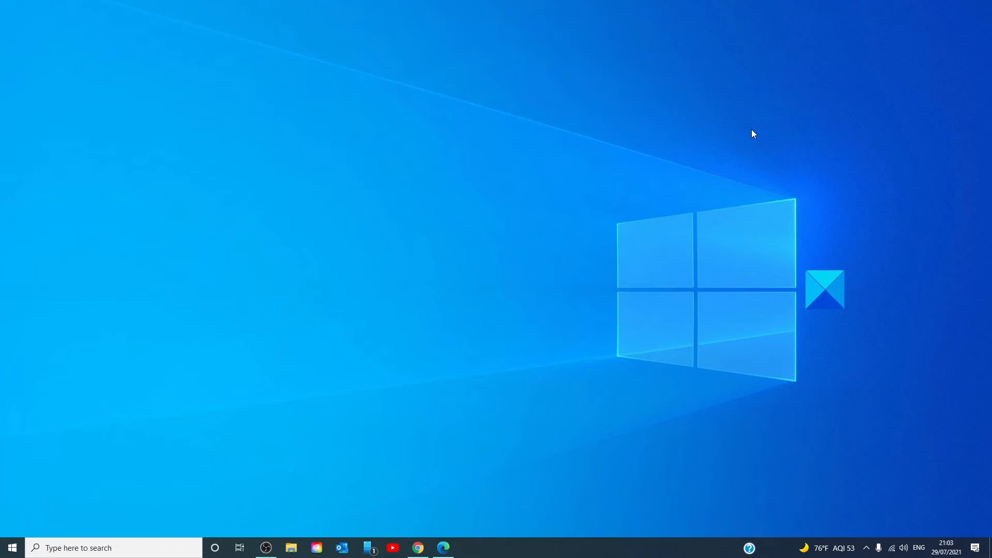
{"action": "left_click", "coordinate": [468, 547]}
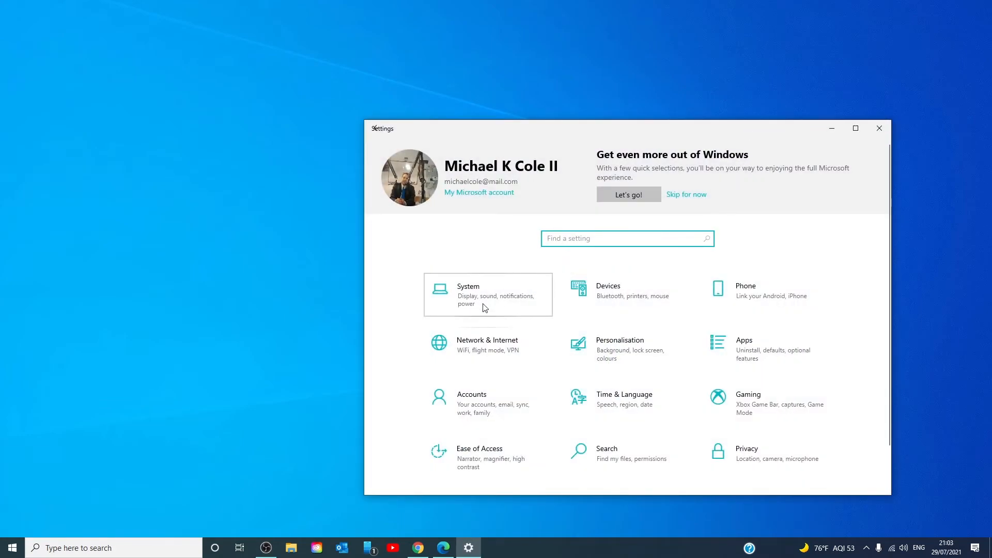
{"action": "left_click", "coordinate": [486, 294]}
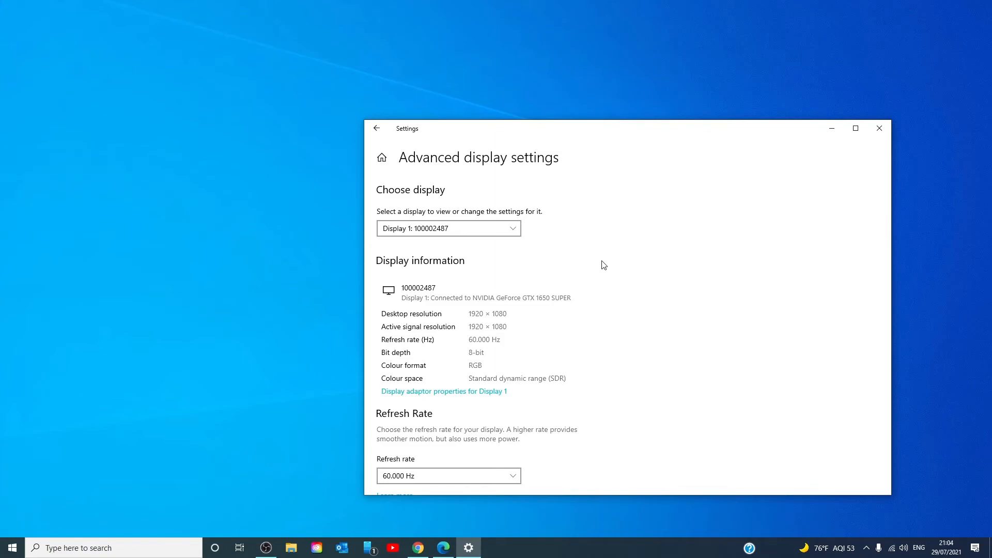
{"action": "scroll", "scroll_direction": "down", "scroll_amount": 3}
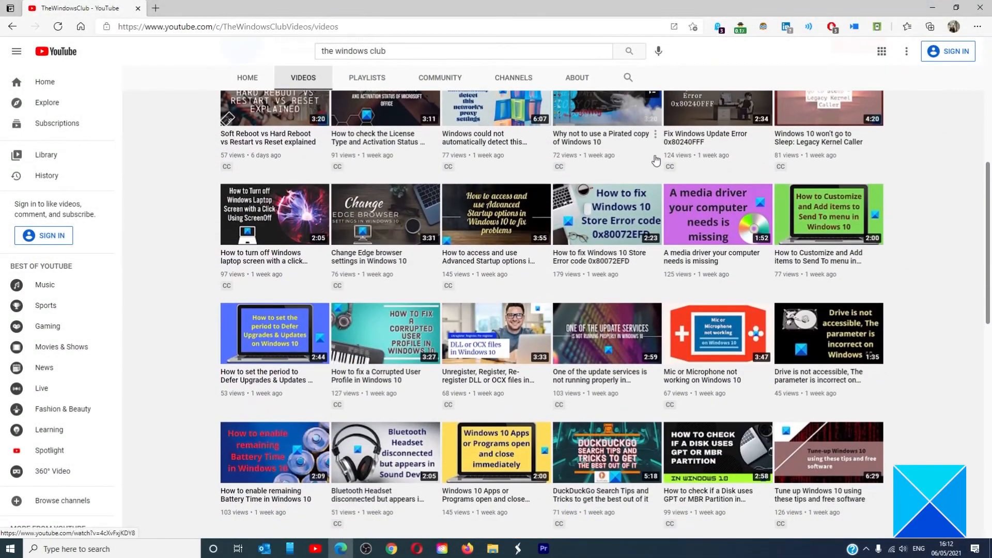
- Scroll further down TheWindowsClub's Videos page to older Windows 10 tutorials
{"action": "scroll", "scroll_direction": "down", "scroll_amount": 3}
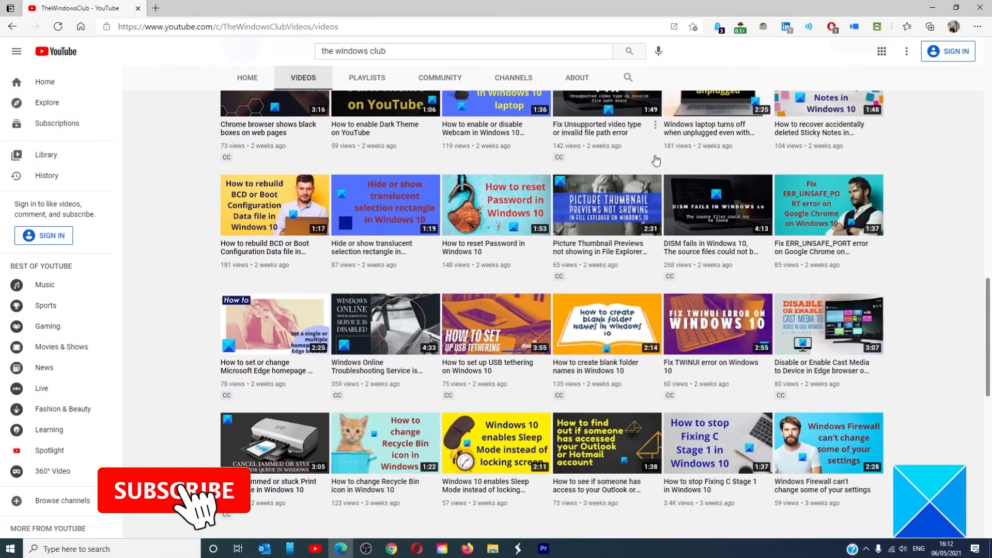